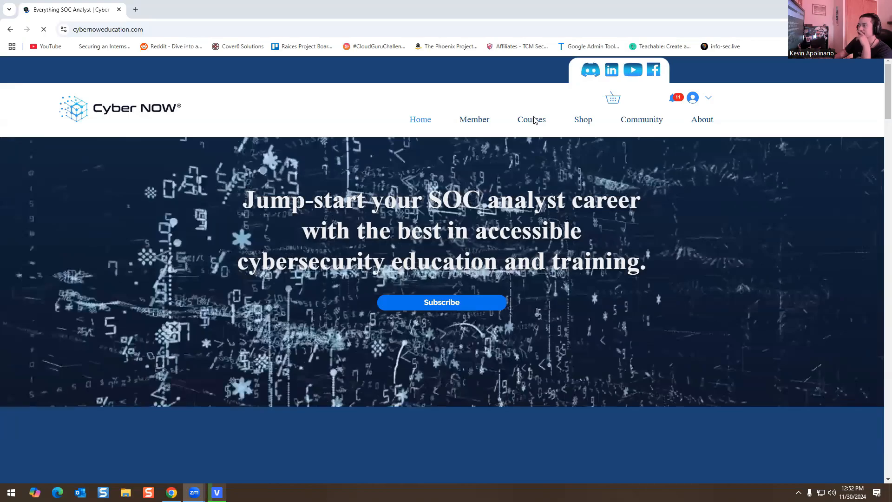
- Browse the home page sections and reveal the Courses menu dropdown
scroll("down", 3)
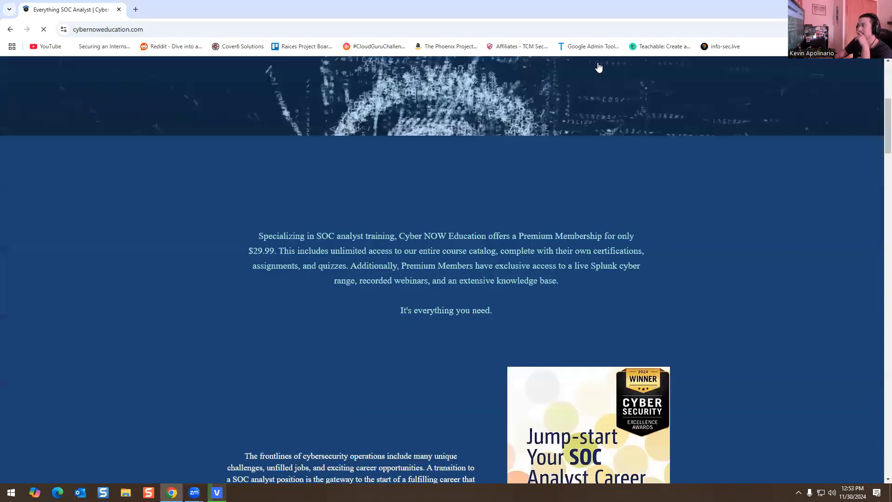
scroll("up", 3)
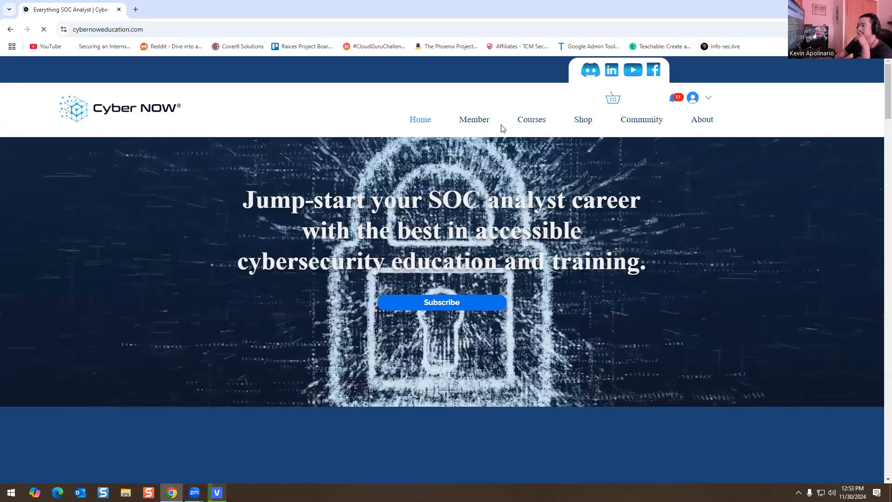
scroll("down", 3)
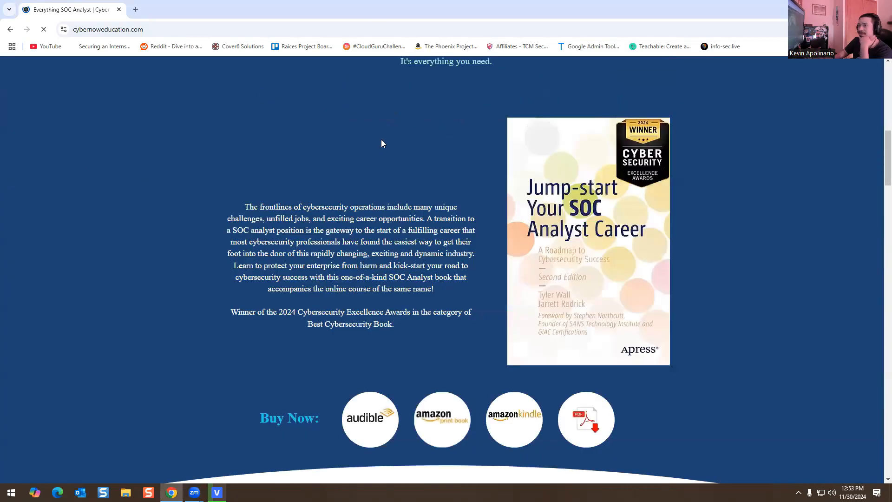
left_click(120, 108)
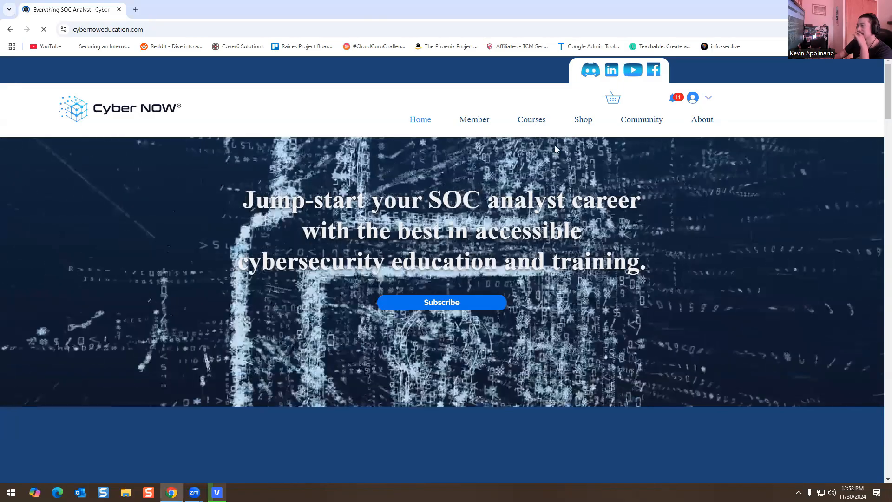
left_click(531, 120)
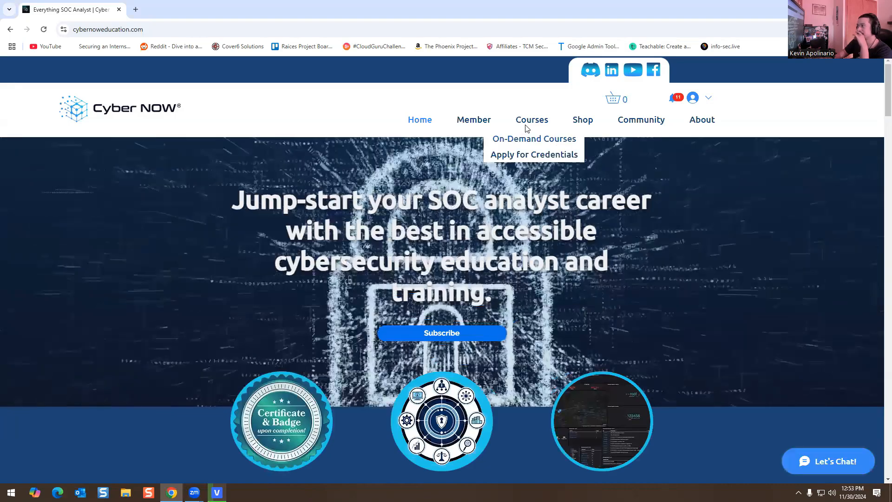
mouse_move(533, 154)
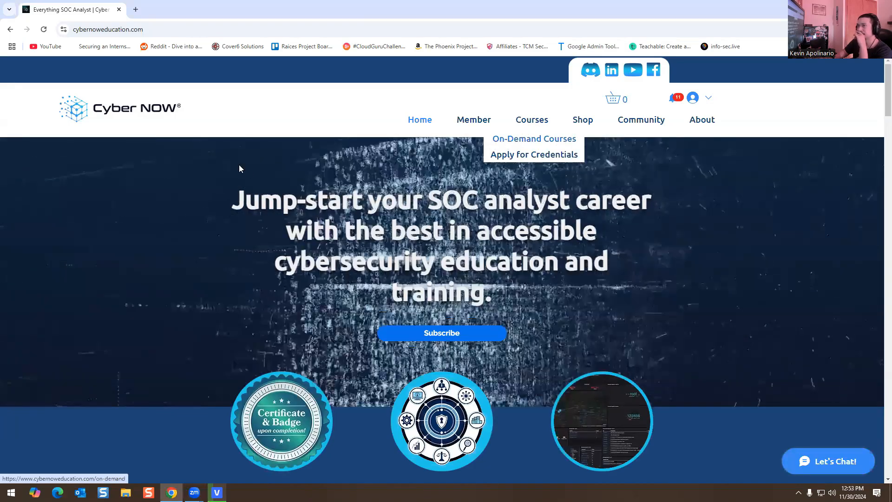
- Go to On-Demand Courses and scroll the Programs grid down to Flipper NOW! and REST NOW!
left_click(533, 138)
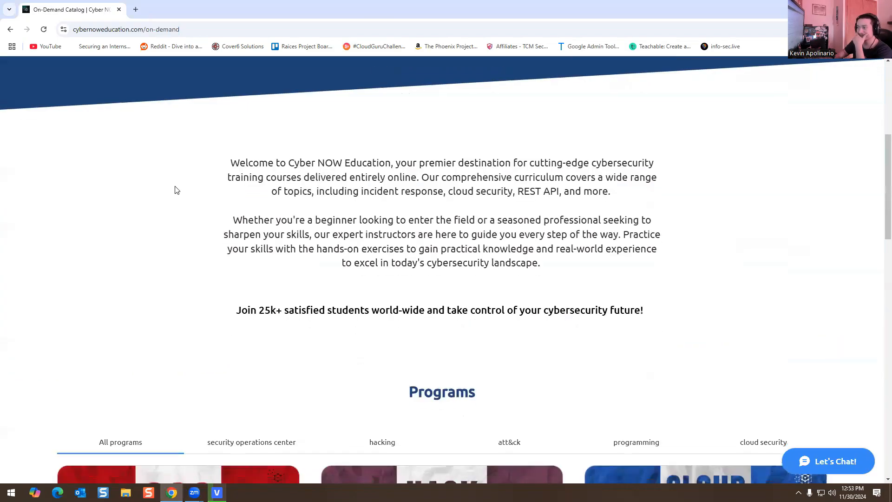
scroll("down", 3)
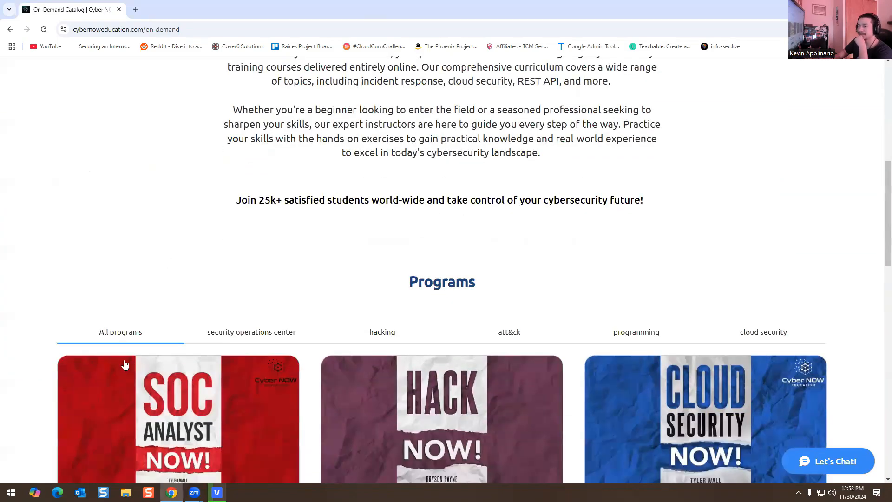
scroll("down", 3)
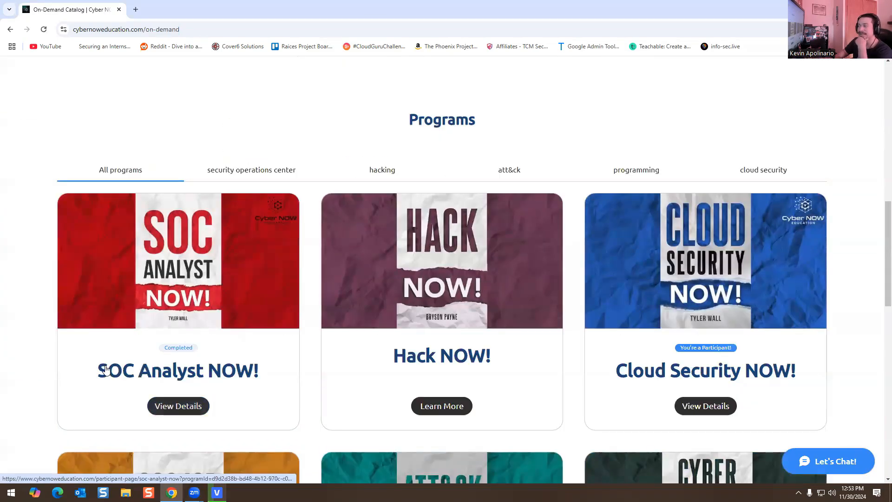
mouse_move(639, 326)
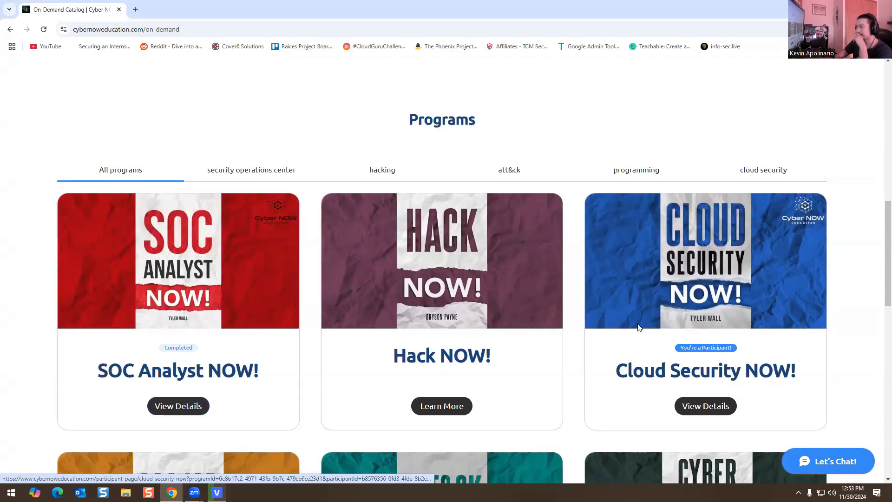
scroll("down", 3)
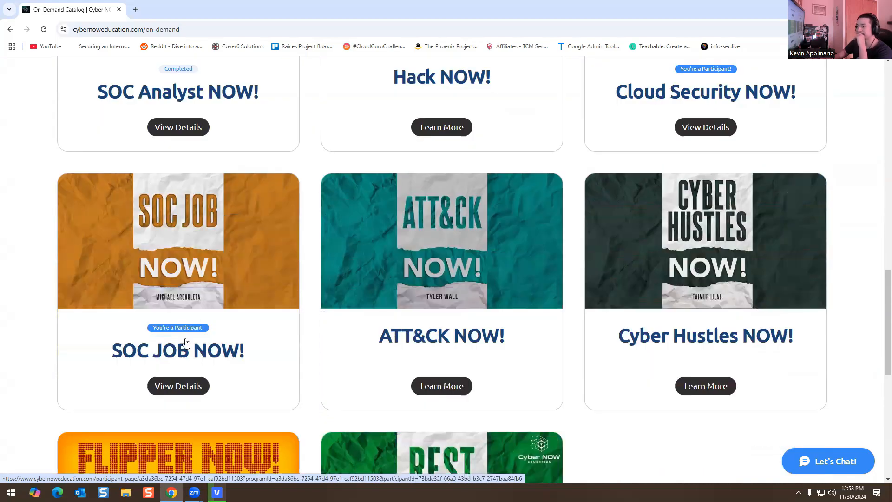
mouse_move(401, 349)
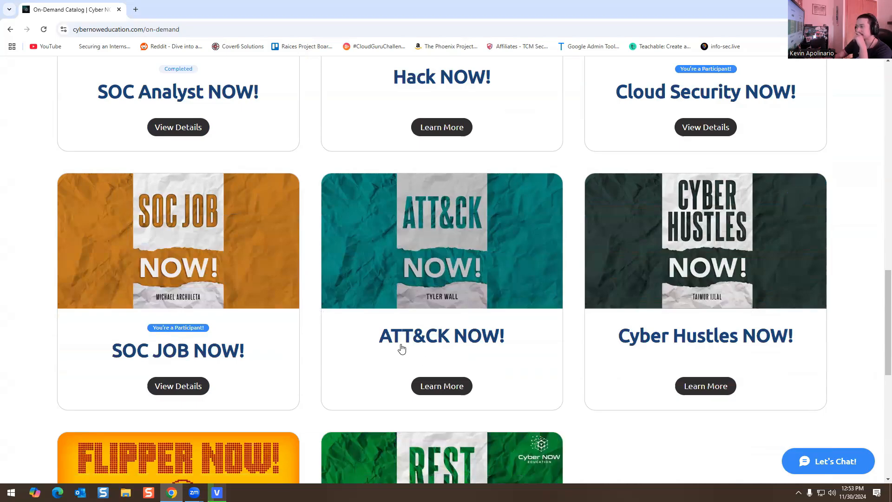
scroll("down", 3)
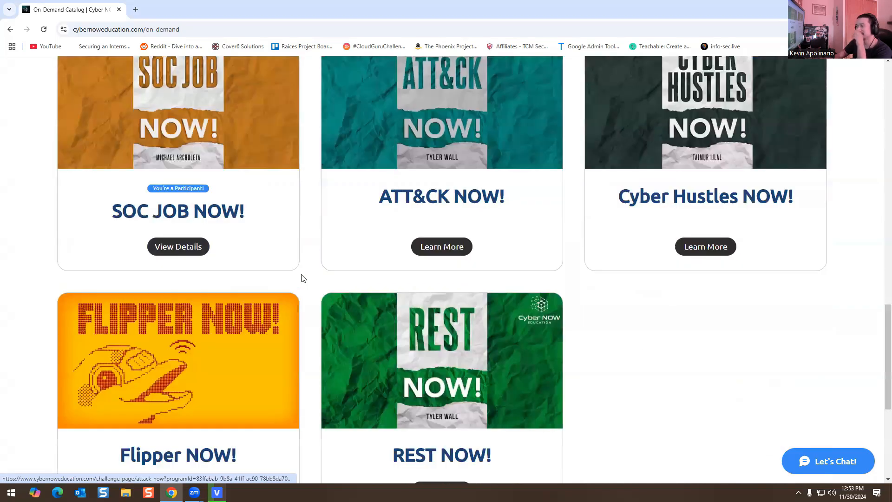
scroll("down", 3)
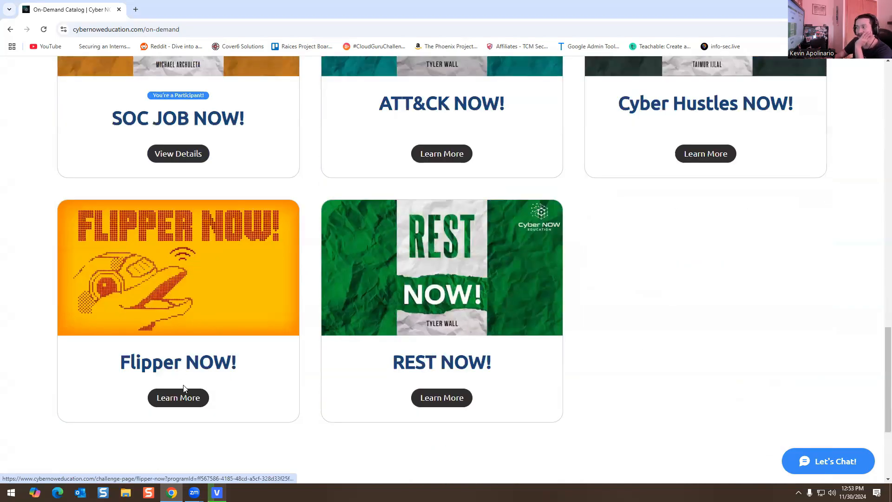
scroll("up", 3)
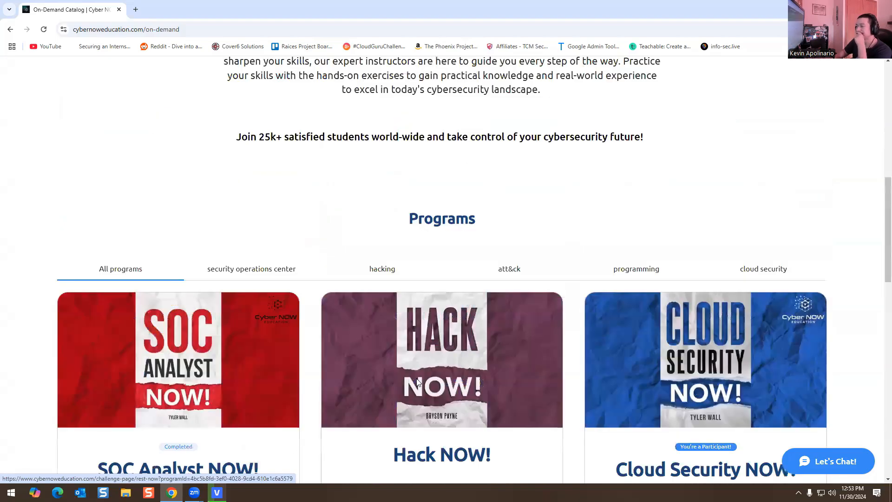
scroll("down", 3)
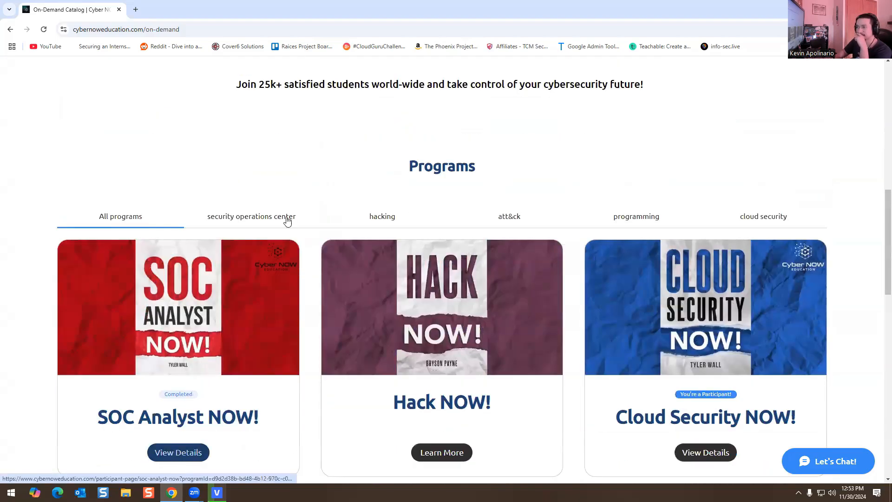
mouse_move(98, 250)
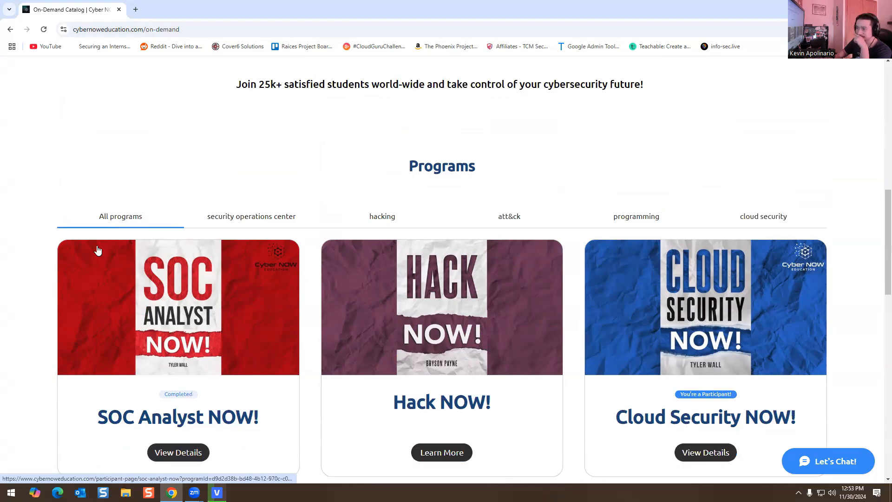
mouse_move(99, 340)
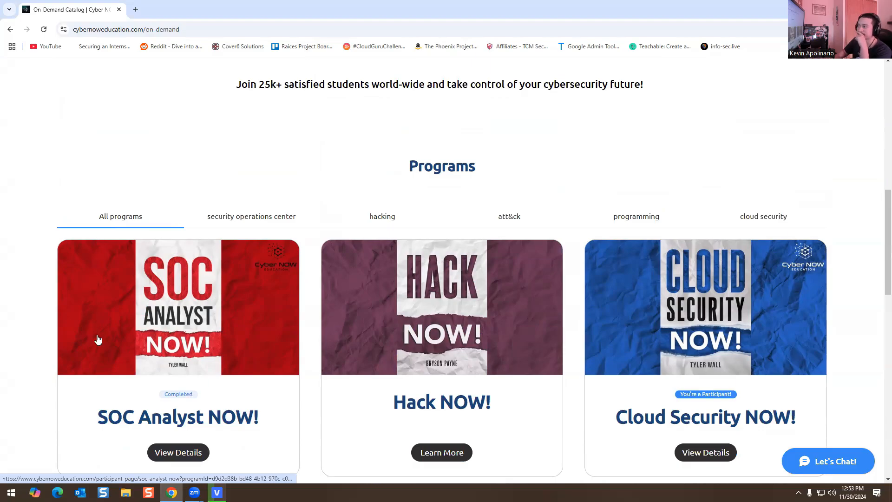
- Select the SOC Analyst NOW! card to view its progress bar and section outline
left_click(178, 453)
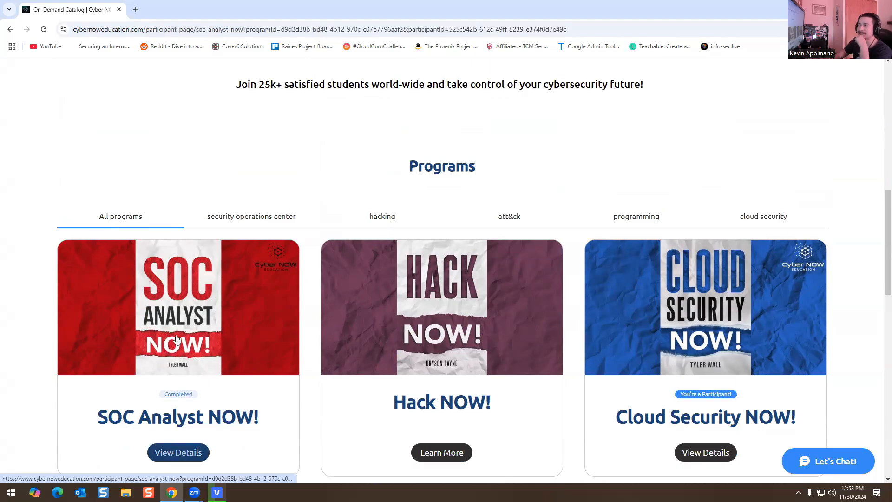
left_click(178, 452)
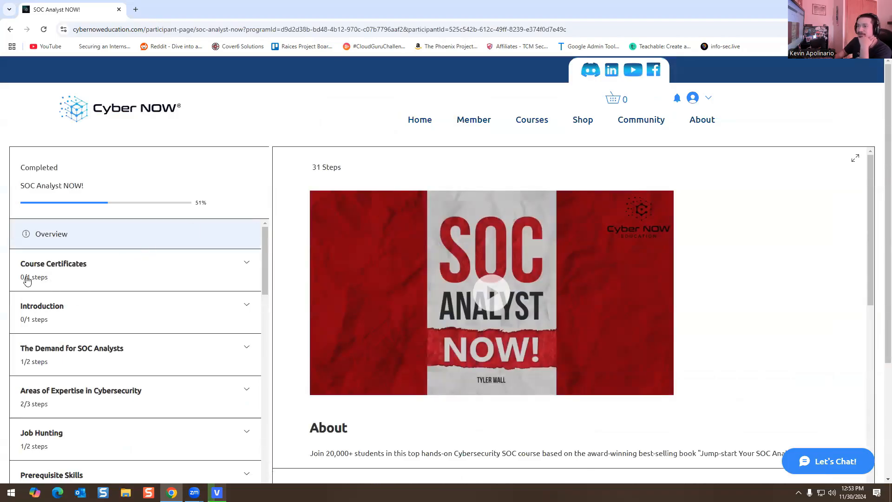
mouse_move(193, 207)
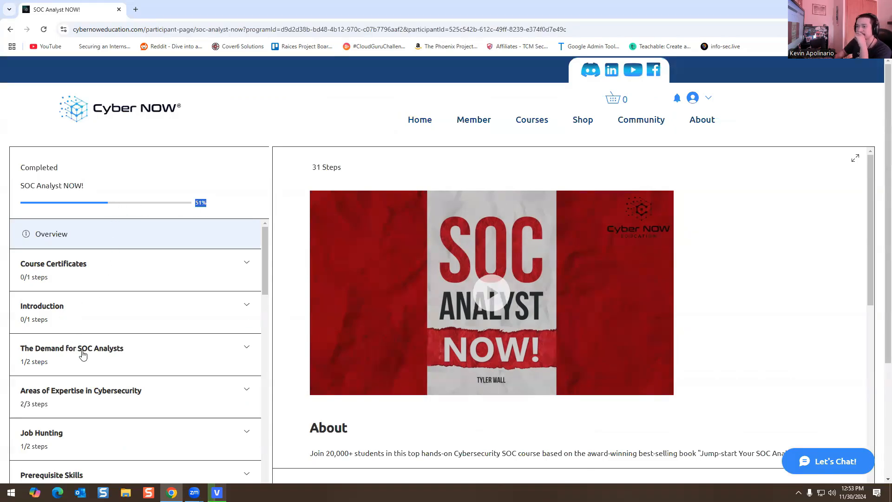
mouse_move(78, 374)
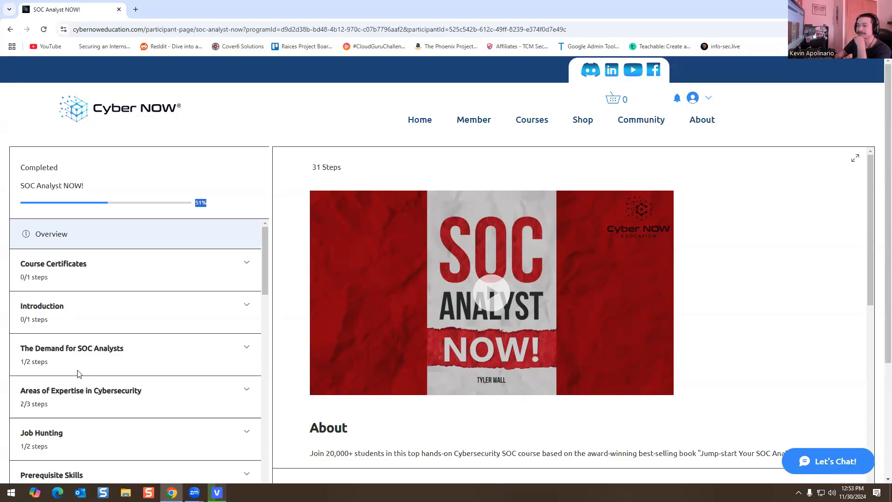
mouse_move(109, 204)
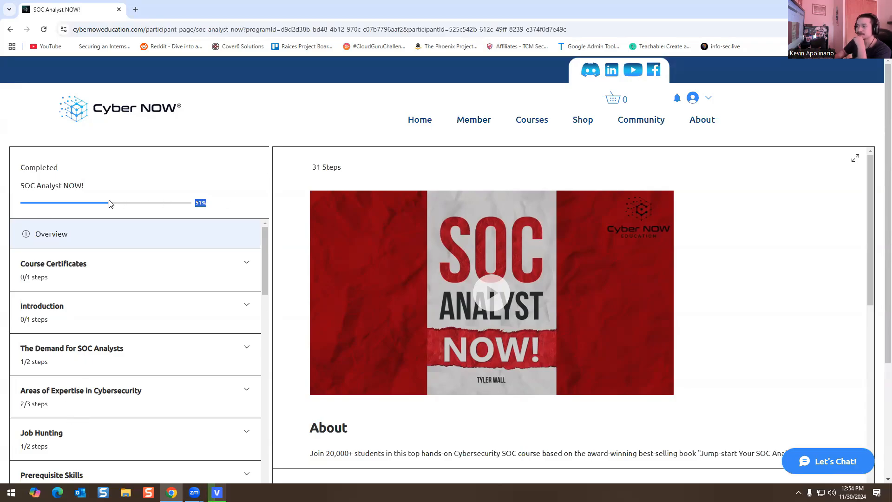